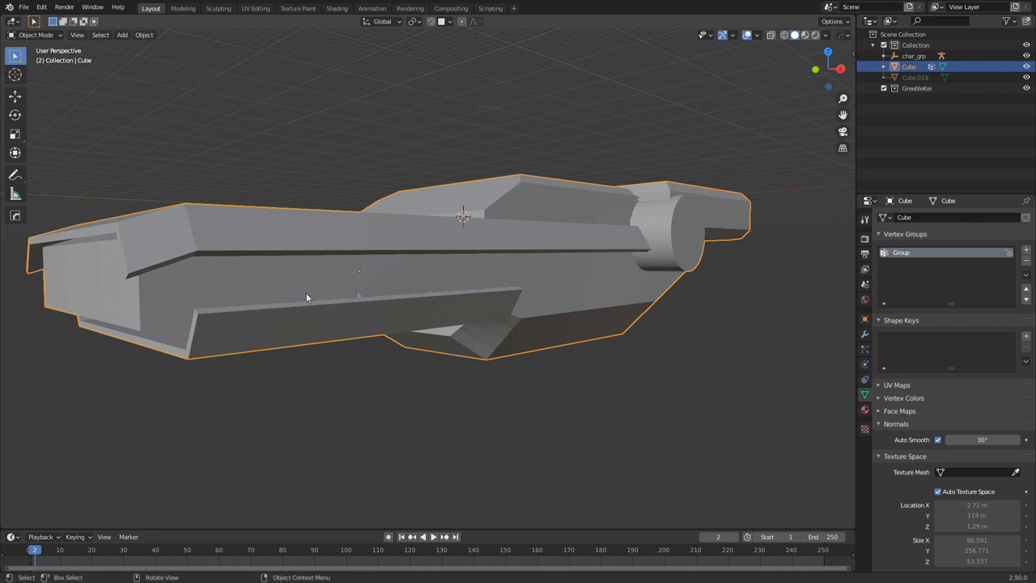
# Step: Enter Edit Mode on the hull and choose High frequency details as the detailer style
pyautogui.press('Tab')
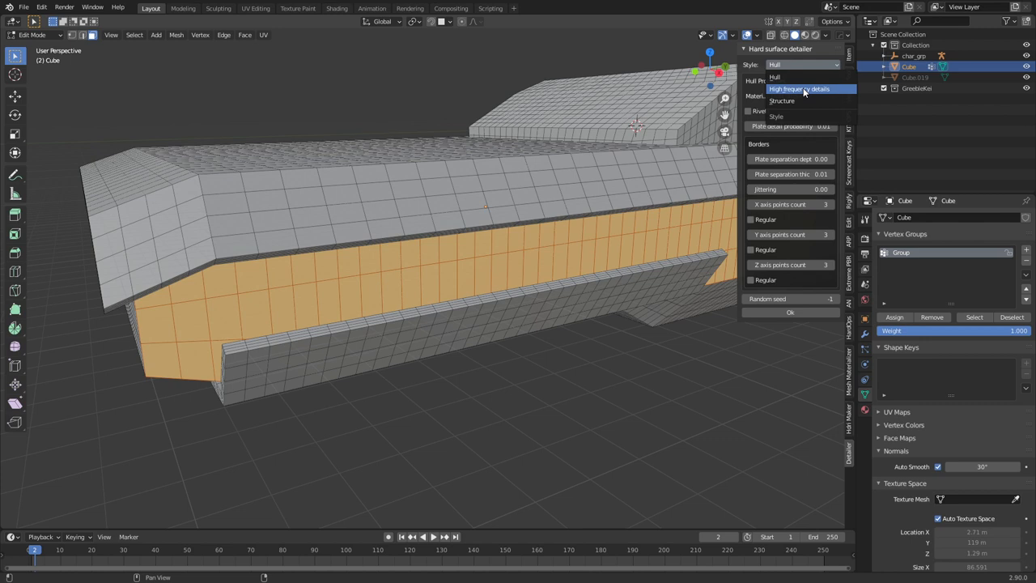
pyautogui.click(803, 87)
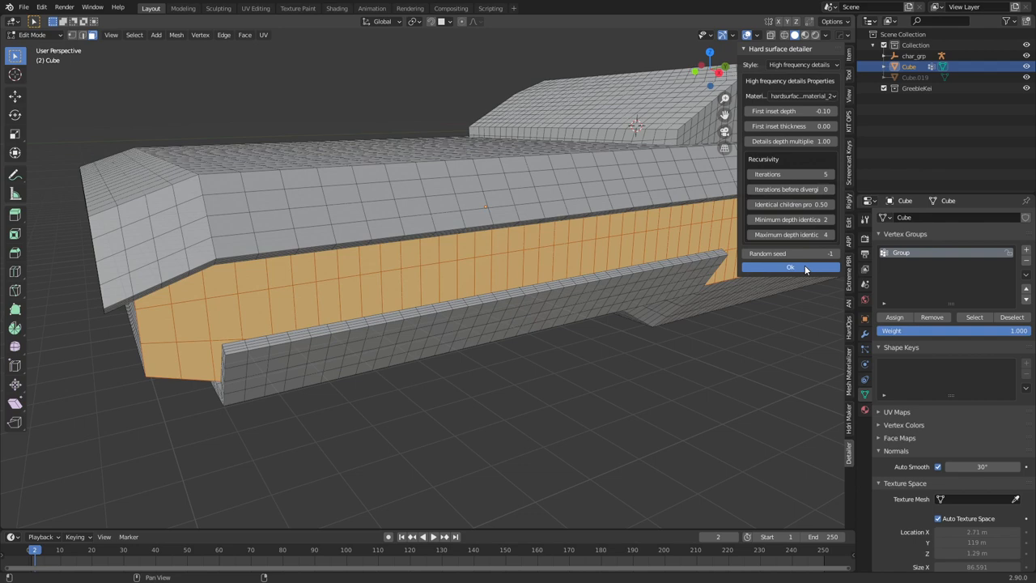
# Step: Generate the high-frequency detailing across the selected side-band faces
pyautogui.click(790, 267)
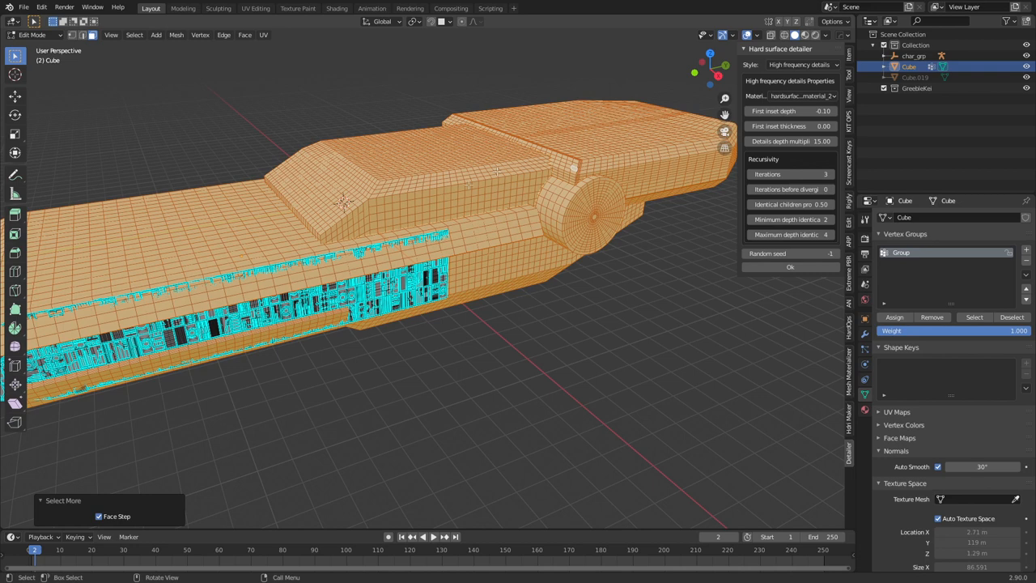
# Step: Run the detailer in Hull style with the hardsurface hull material assigned
pyautogui.click(803, 95)
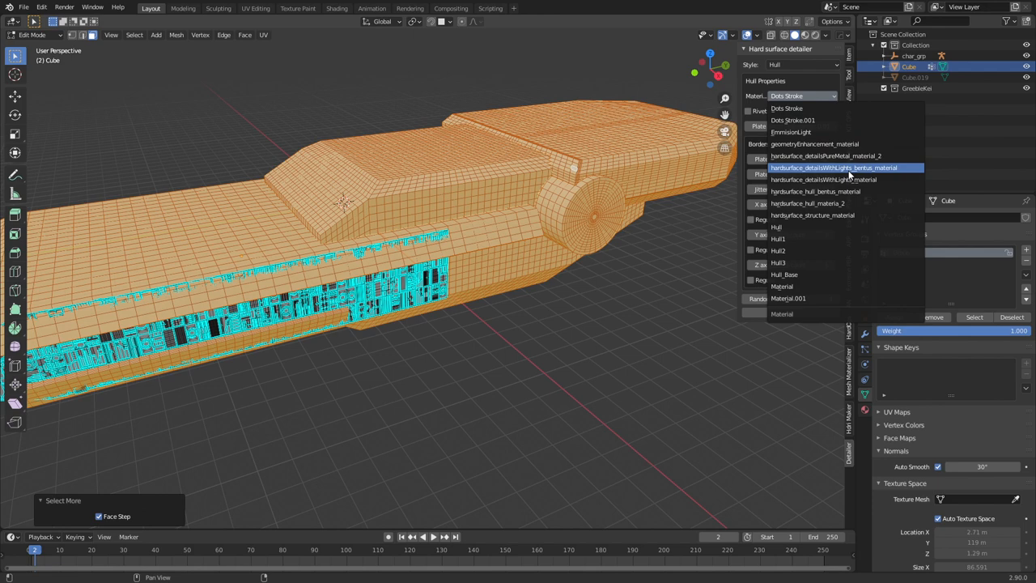
pyautogui.click(848, 167)
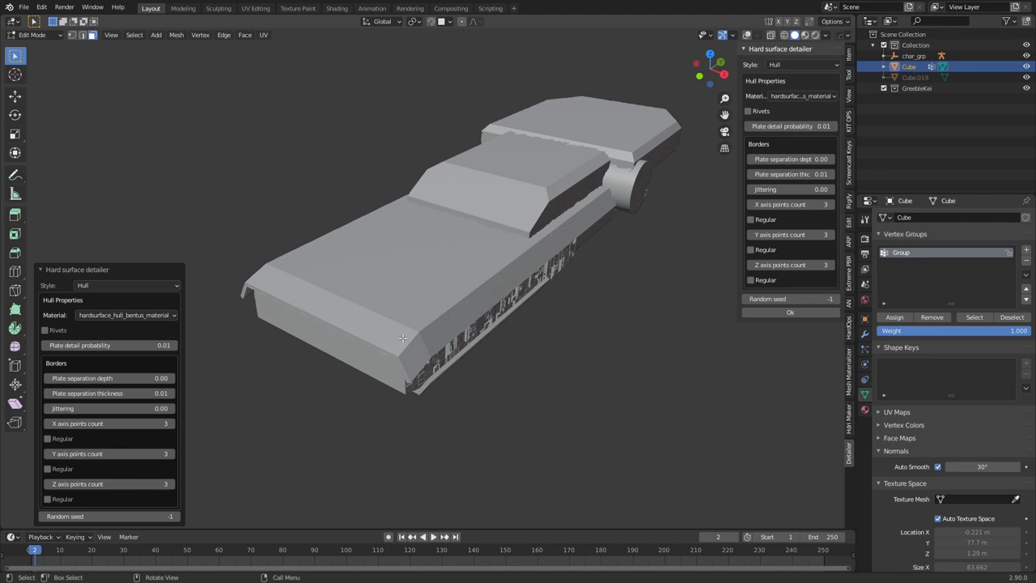
# Step: Switch the viewport to Material Preview to show the tan panels and gray side band
pyautogui.click(106, 379)
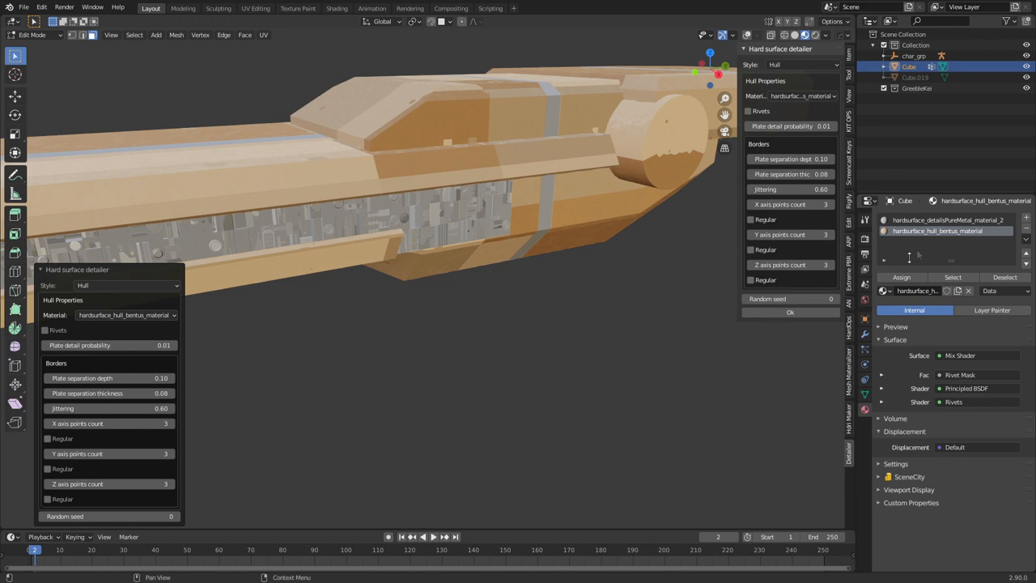
# Step: Select the hardsurface_hull_material_2 slot and bring its shader nodes up for editing
pyautogui.click(878, 291)
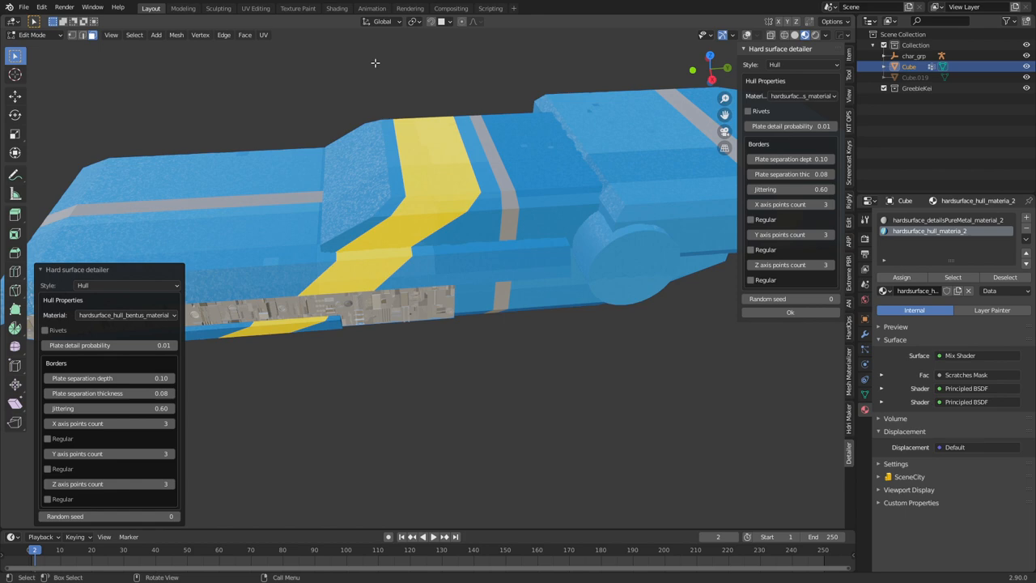
pyautogui.click(333, 8)
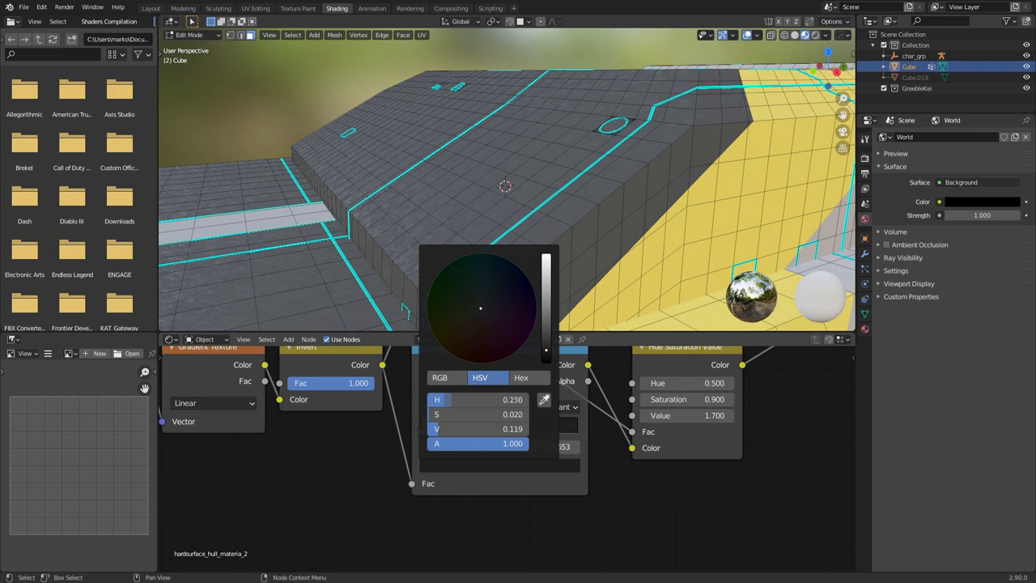
# Step: Tune the hull material's colour node and ColorRamp toward blue and gray tones
pyautogui.moveTo(546, 304); pyautogui.dragTo(545, 262)
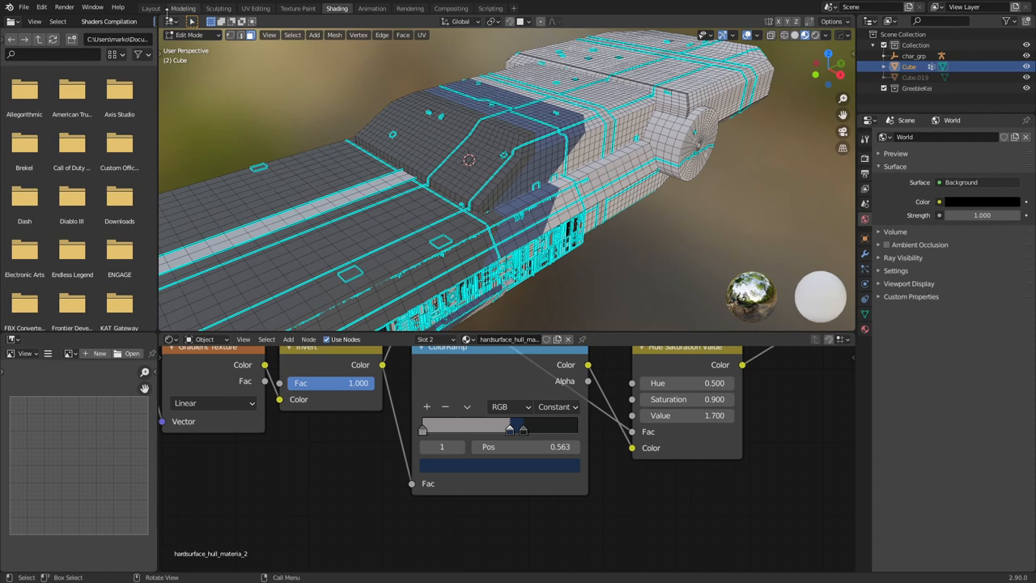
pyautogui.click(169, 9)
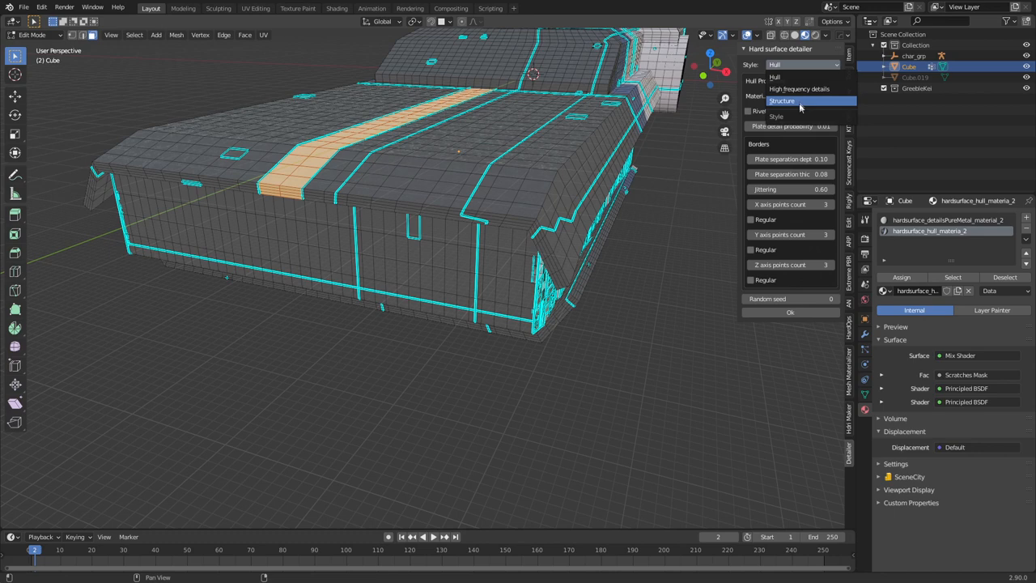
# Step: Run the detailer in Structure style on the top strip and inspect the supports
pyautogui.click(787, 100)
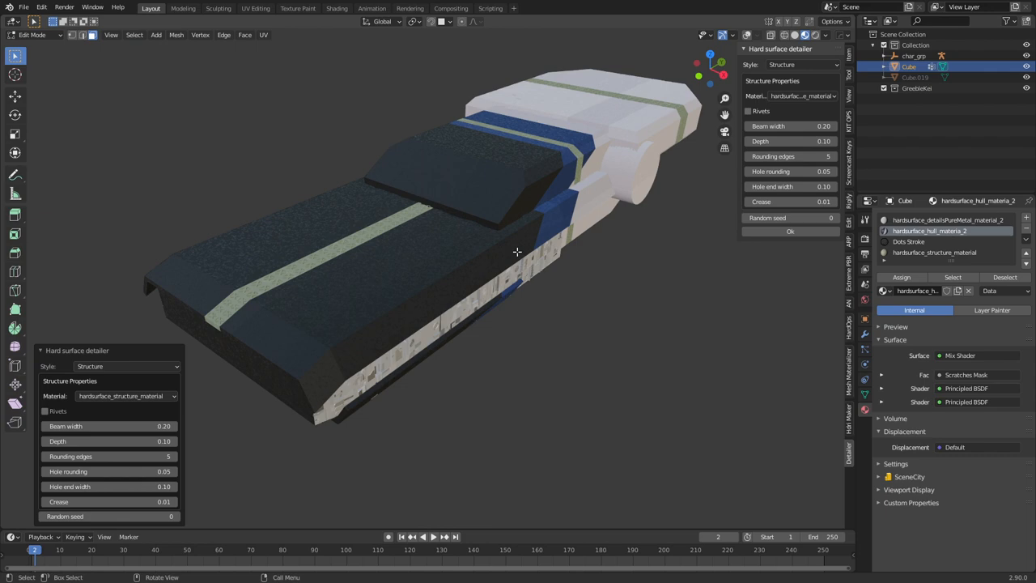
pyautogui.moveTo(516, 251); pyautogui.dragTo(476, 266)
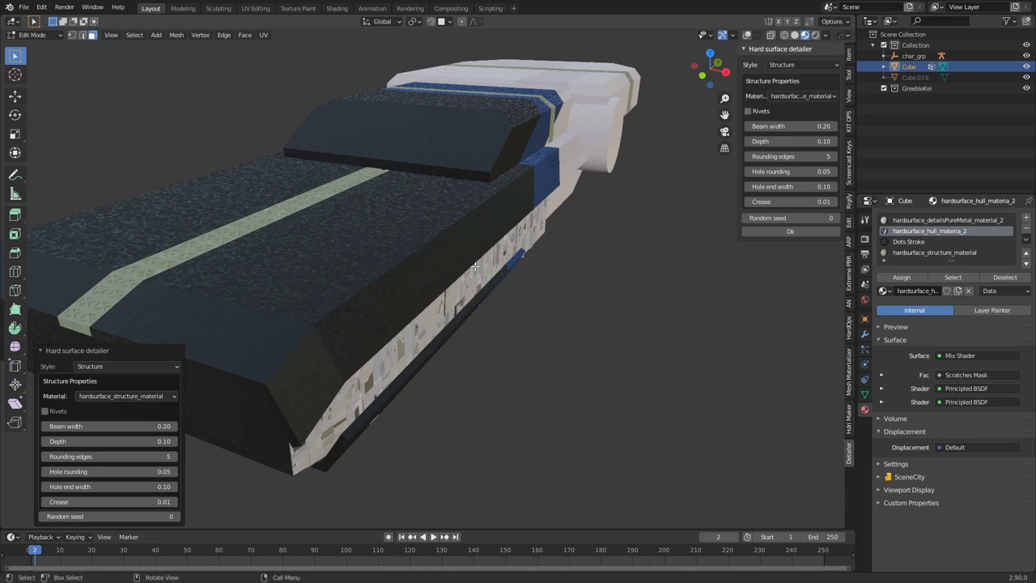